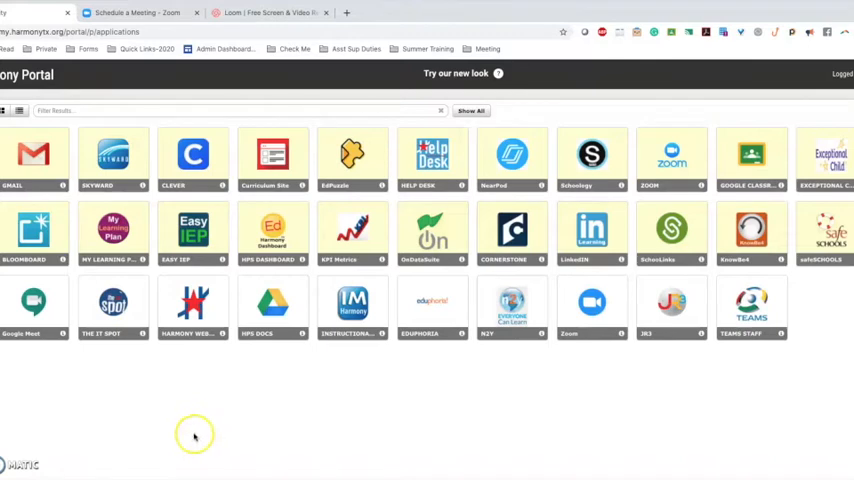
{"action": "mouse_move", "coordinate": [448, 371]}
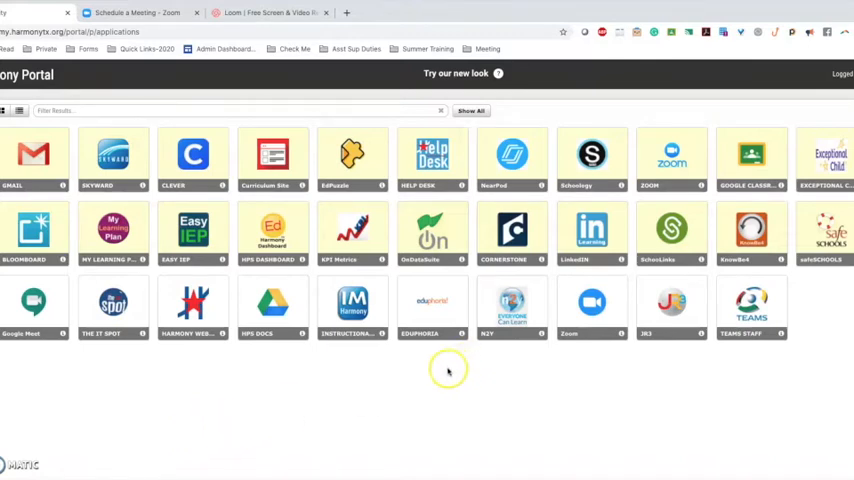
{"action": "mouse_move", "coordinate": [444, 374]}
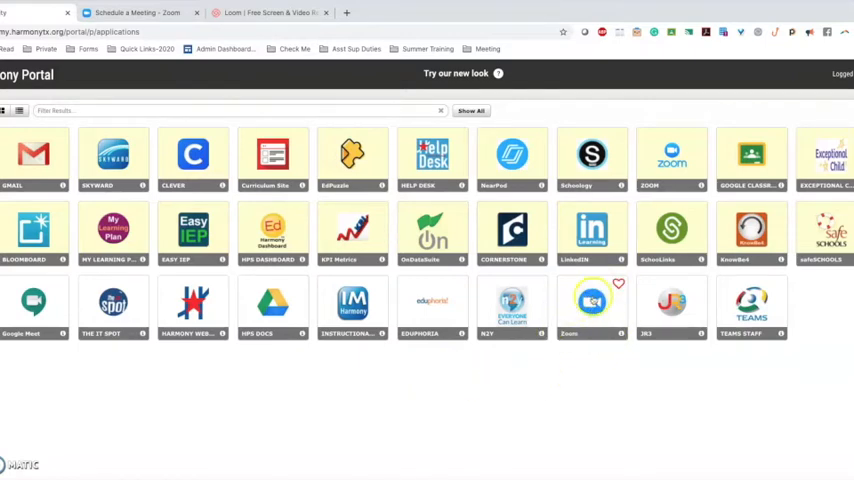
Schedule a new Zoom meeting titled 'Algebra I Section II', described '9th Grade Algebra I Section II'
{"action": "left_click", "coordinate": [135, 12]}
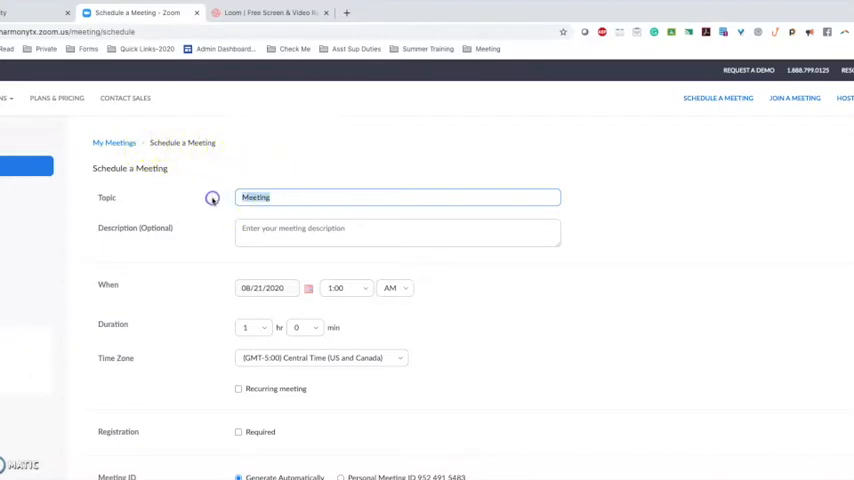
{"action": "type", "text": "Ala"}
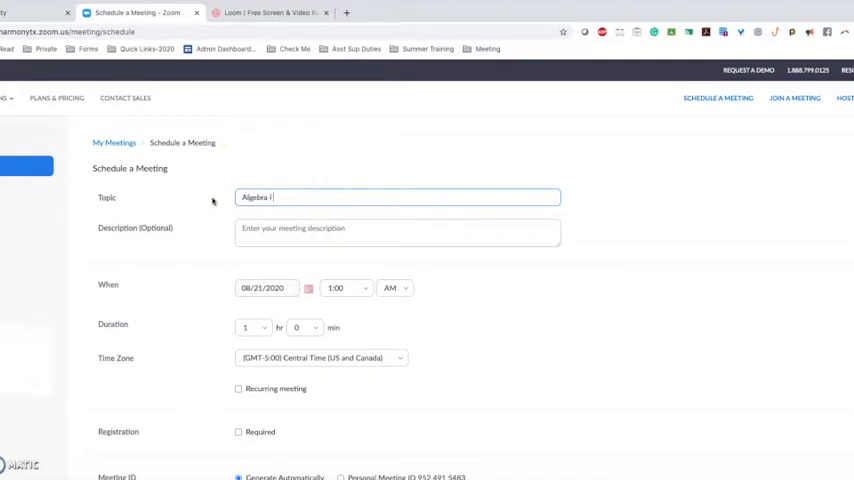
{"action": "type", "text": "Section II"}
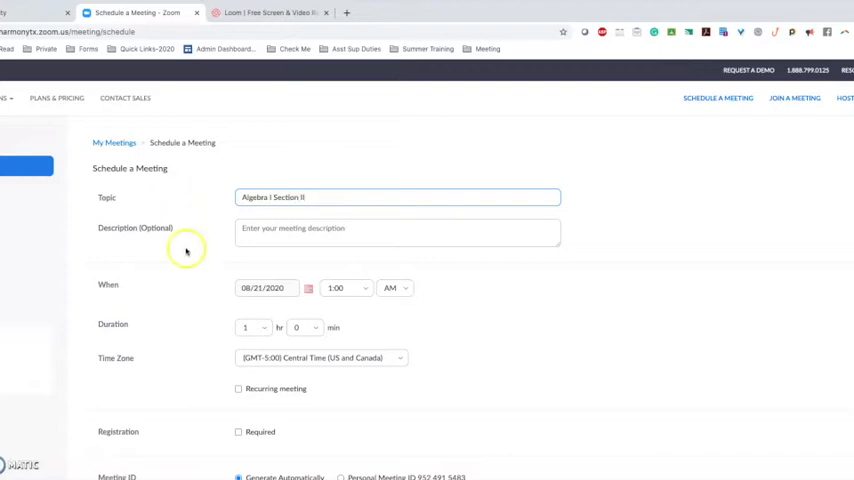
{"action": "left_click", "coordinate": [397, 231]}
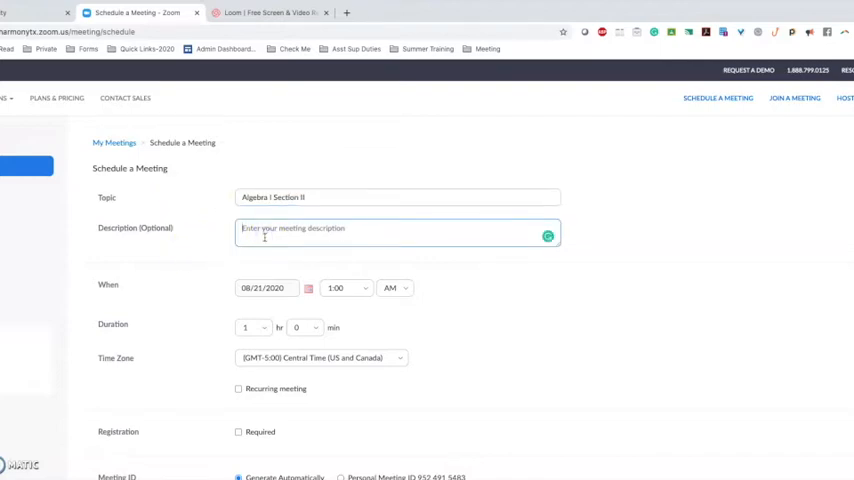
{"action": "type", "text": "9th Grade Algebra I Section II"}
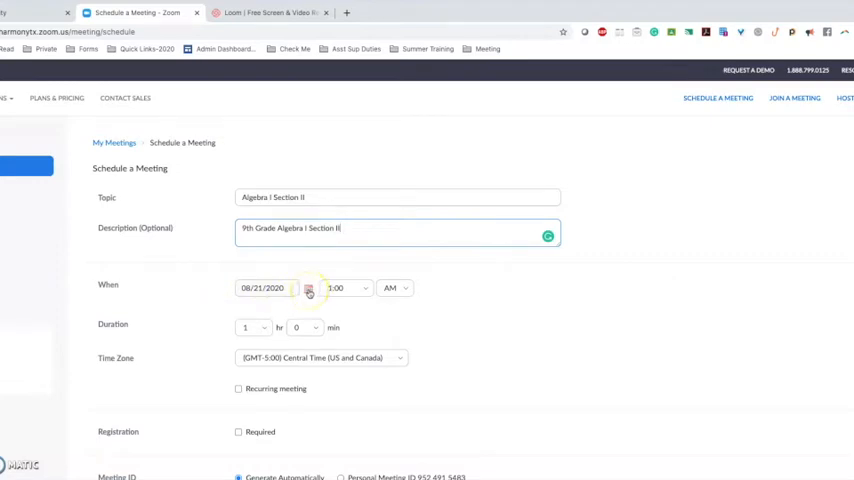
Set the meeting start to August 24, 2020 at 1:00 PM
{"action": "left_click", "coordinate": [309, 288]}
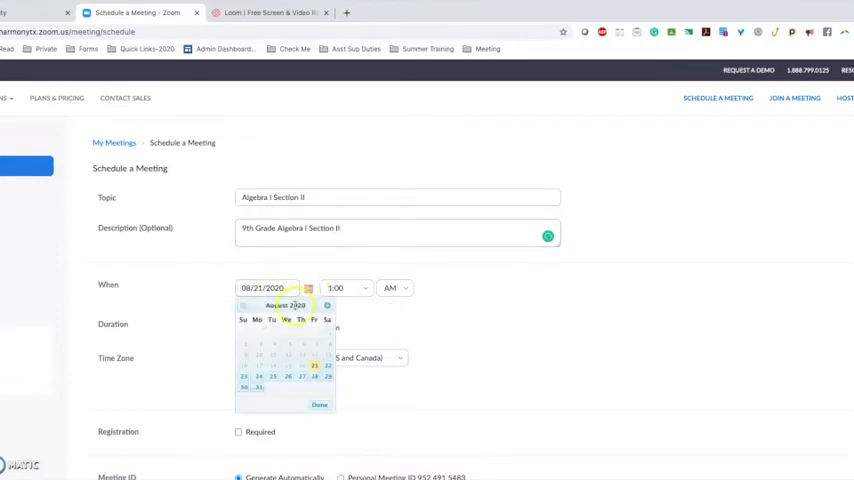
{"action": "left_click", "coordinate": [273, 365]}
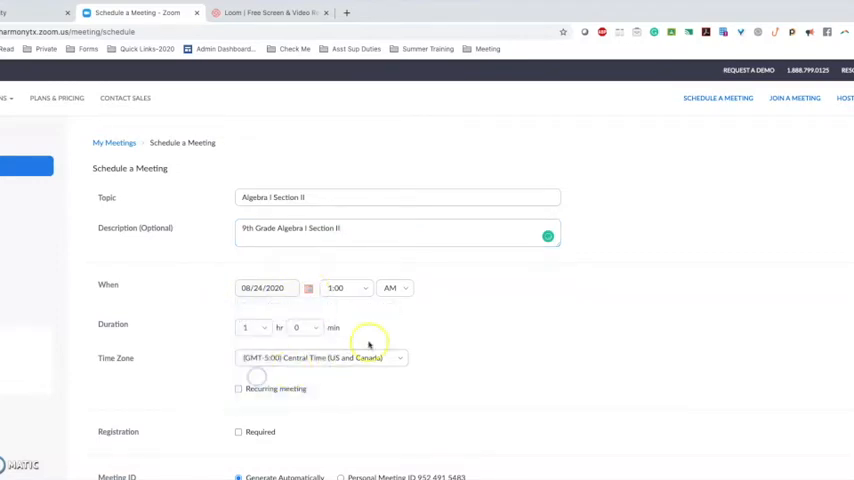
{"action": "left_click", "coordinate": [395, 288]}
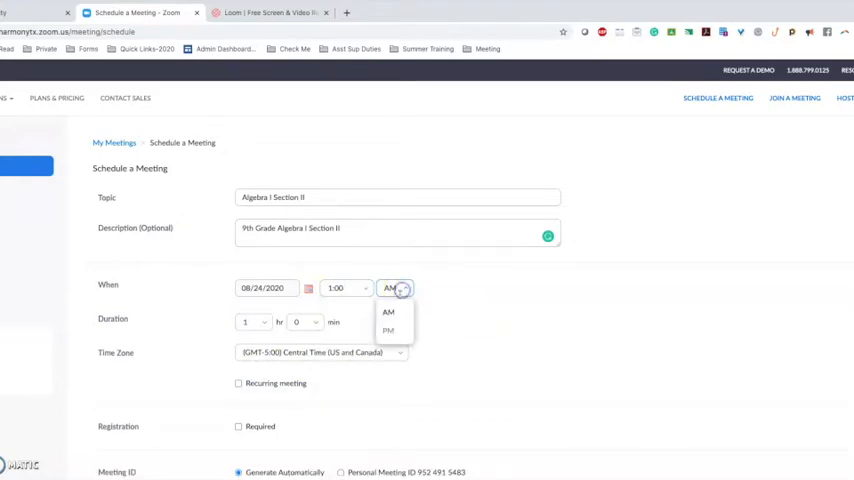
{"action": "left_click", "coordinate": [388, 330]}
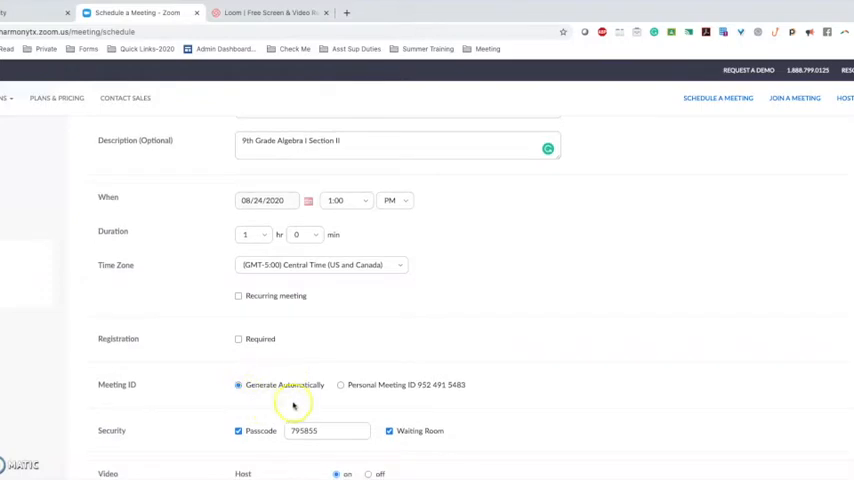
{"action": "mouse_move", "coordinate": [295, 383]}
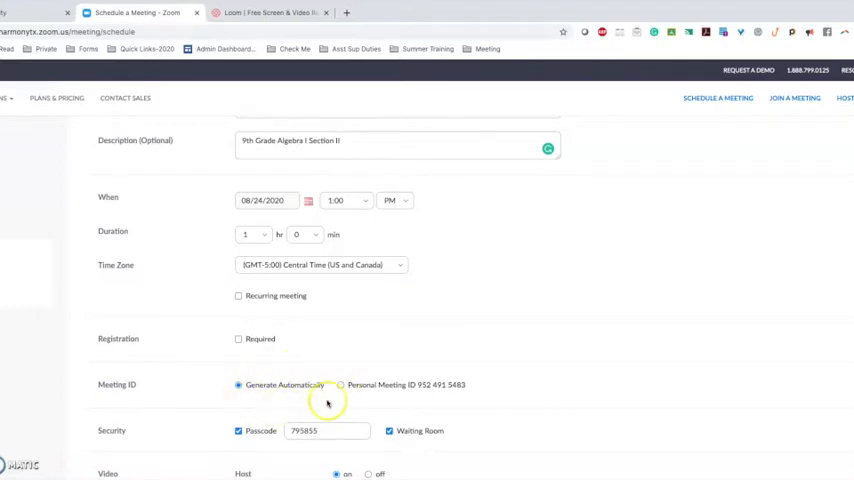
{"action": "mouse_move", "coordinate": [454, 398]}
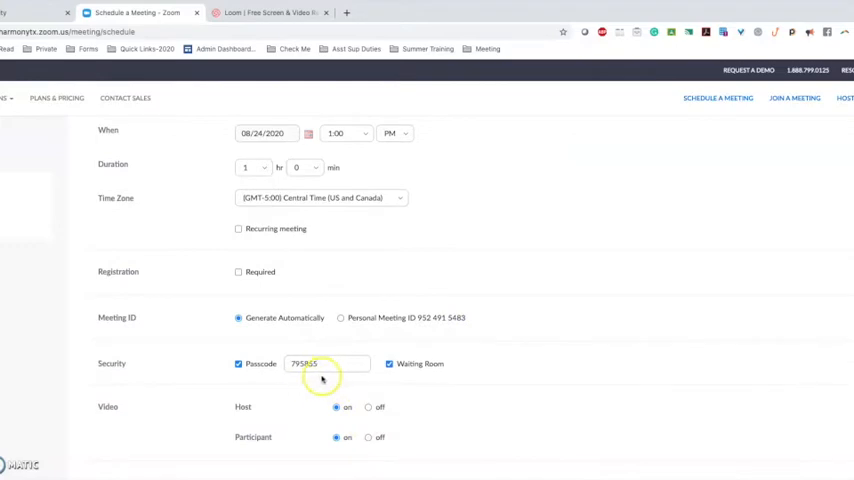
{"action": "left_click", "coordinate": [325, 363]}
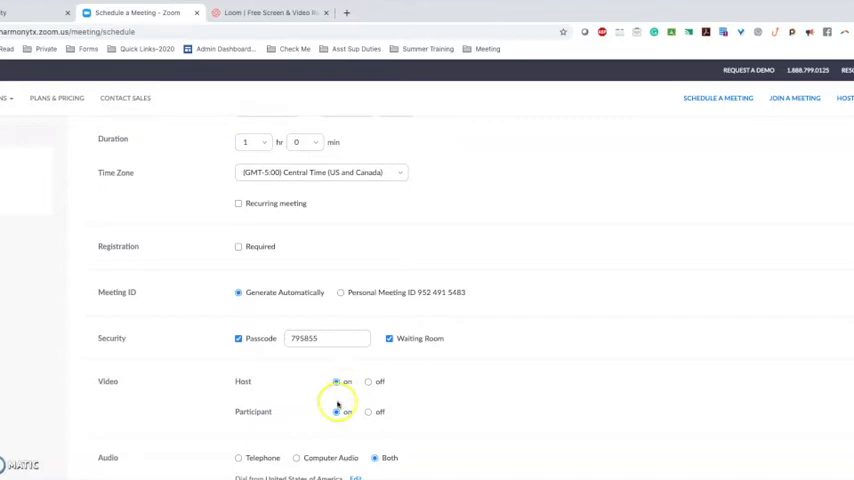
{"action": "scroll", "scroll_direction": "down", "scroll_amount": 3}
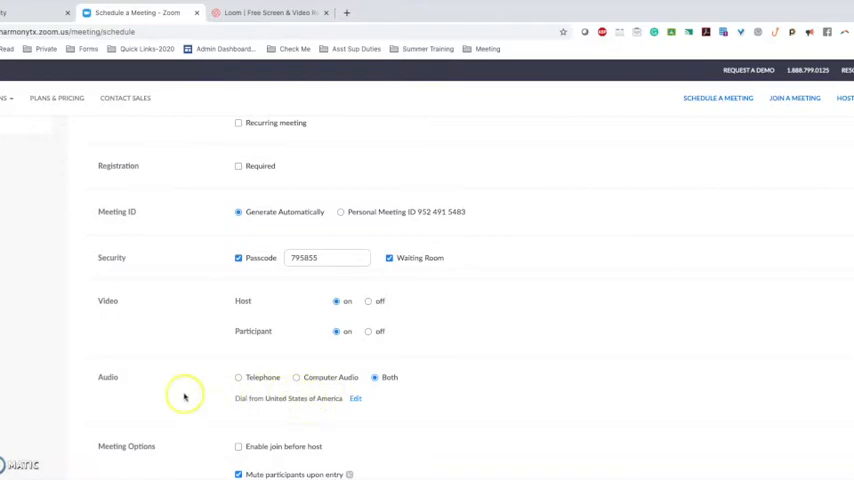
{"action": "scroll", "scroll_direction": "down", "scroll_amount": 3}
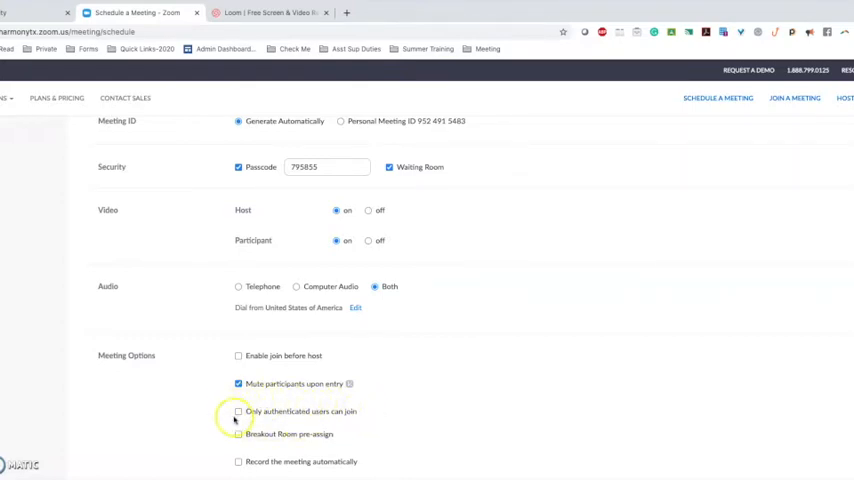
{"action": "mouse_move", "coordinate": [347, 418]}
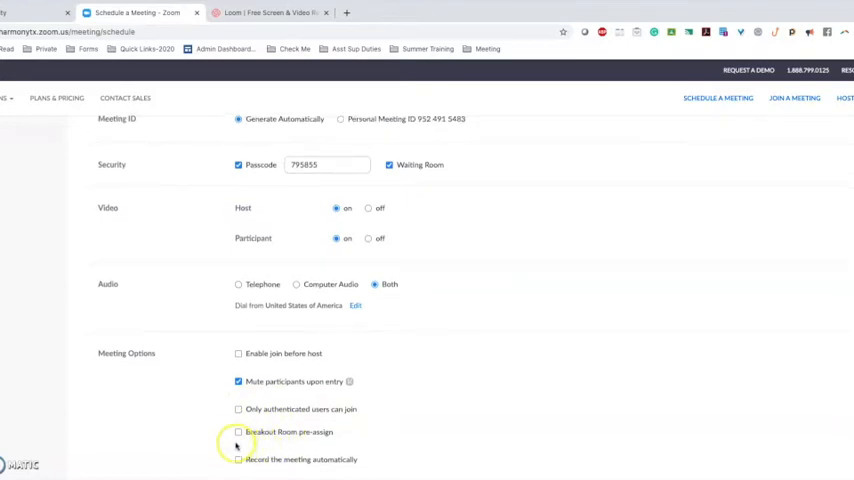
{"action": "scroll", "scroll_direction": "down", "scroll_amount": 3}
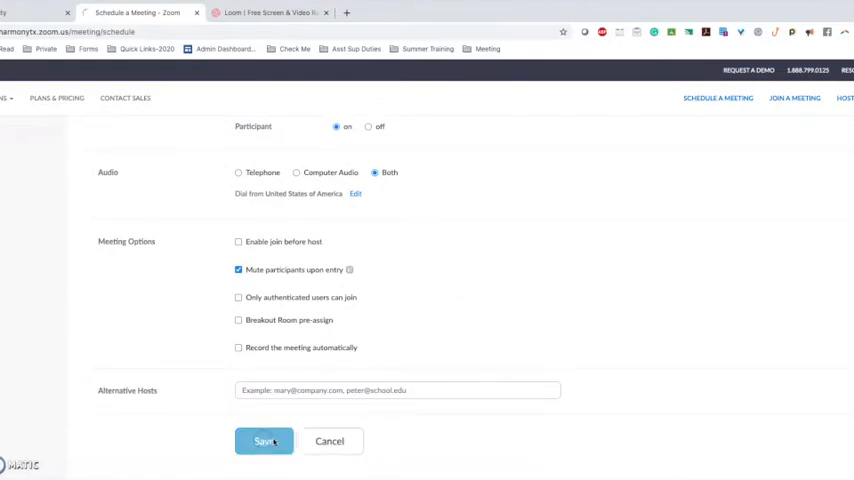
Save the Algebra I Section II meeting to show its summary and invite link
{"action": "left_click", "coordinate": [264, 441]}
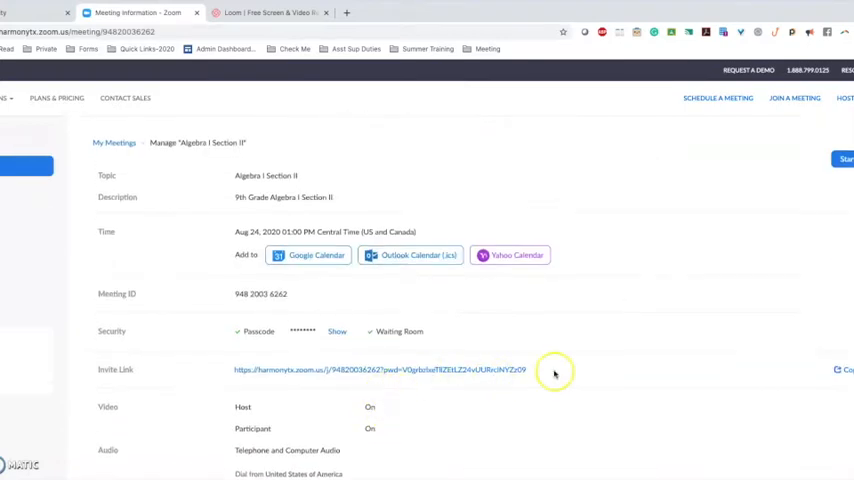
{"action": "mouse_move", "coordinate": [226, 371]}
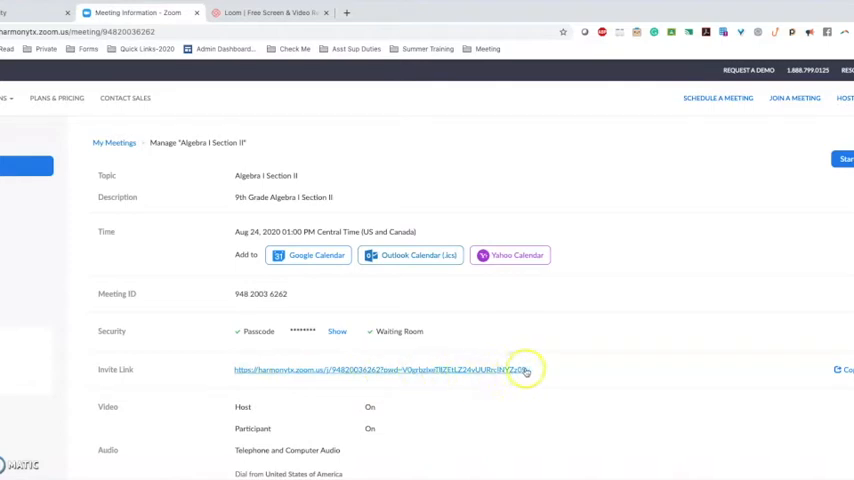
{"action": "mouse_move", "coordinate": [404, 377]}
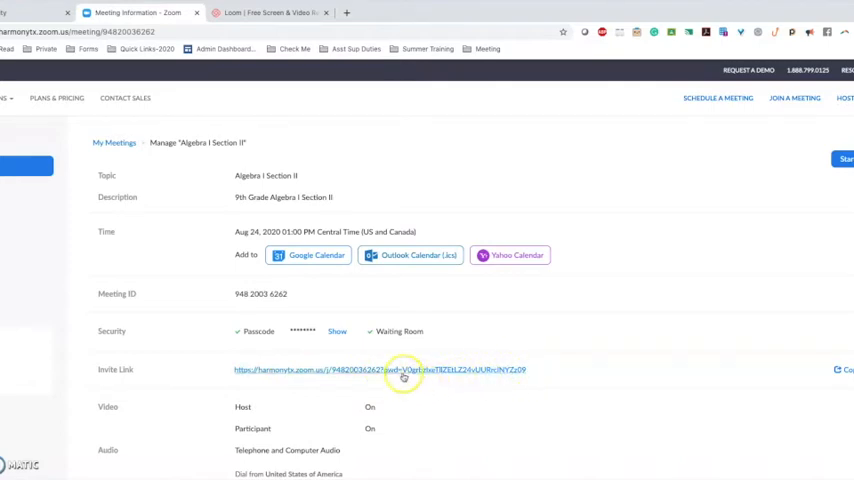
{"action": "mouse_move", "coordinate": [507, 375]}
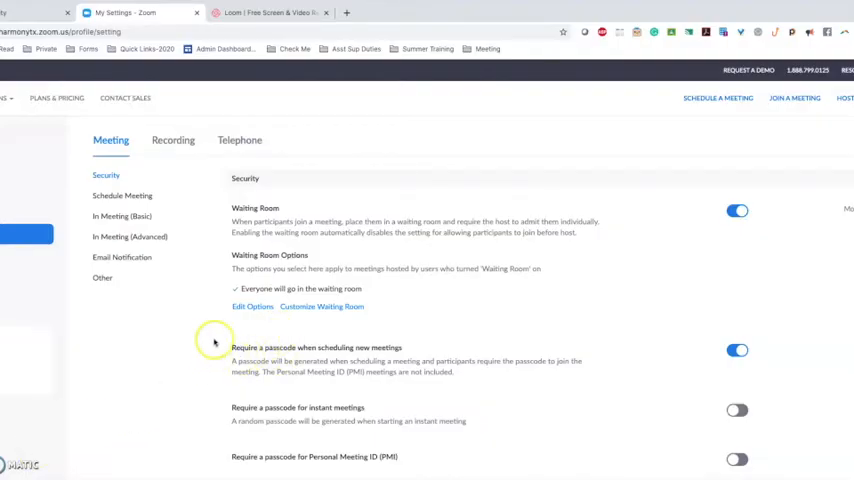
{"action": "mouse_move", "coordinate": [198, 250]}
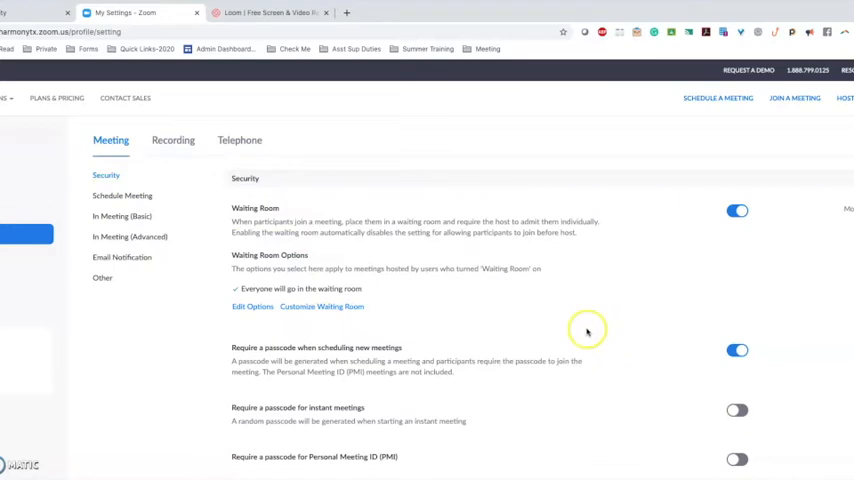
{"action": "mouse_move", "coordinate": [593, 245]}
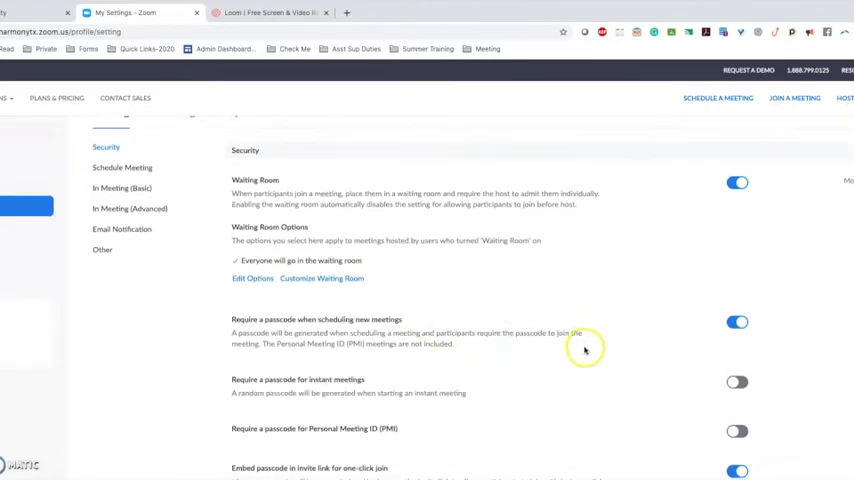
{"action": "scroll", "scroll_direction": "down", "scroll_amount": 3}
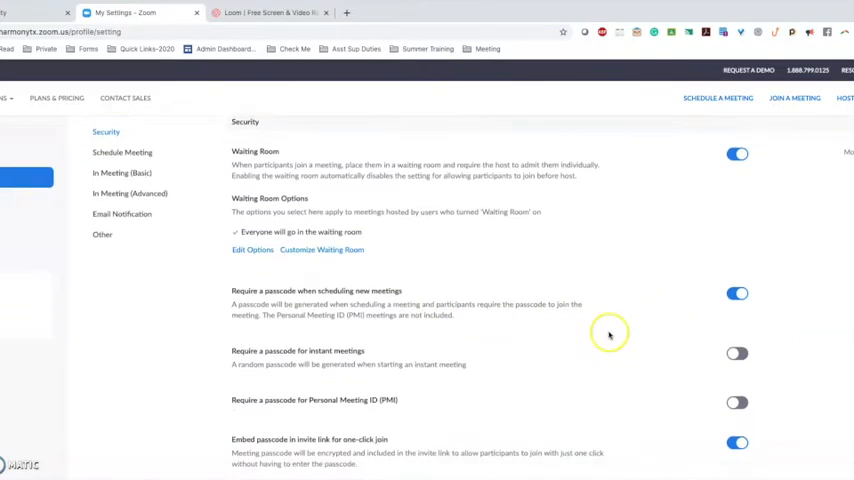
{"action": "scroll", "scroll_direction": "down", "scroll_amount": 3}
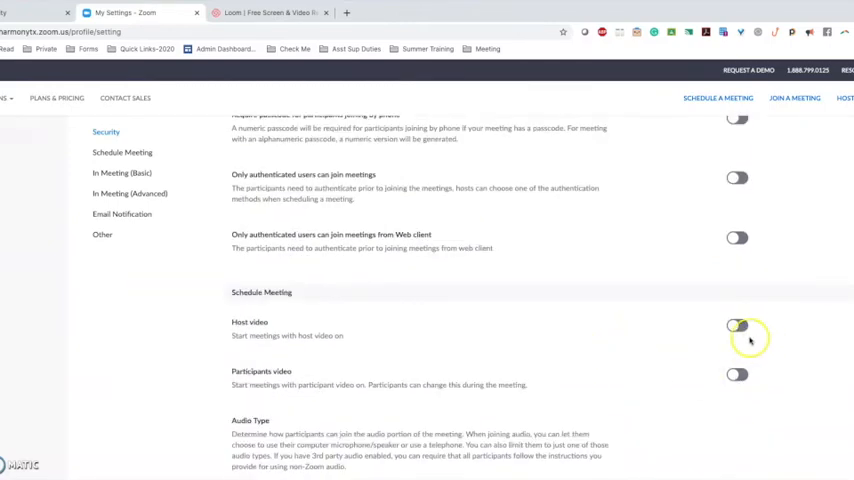
Turn on the Host video and Participants video defaults in Schedule Meeting settings
{"action": "left_click", "coordinate": [738, 325]}
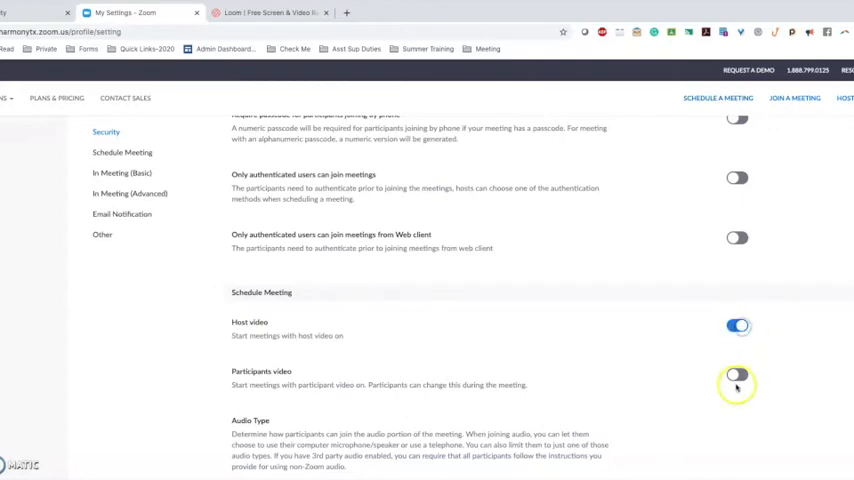
{"action": "left_click", "coordinate": [737, 375]}
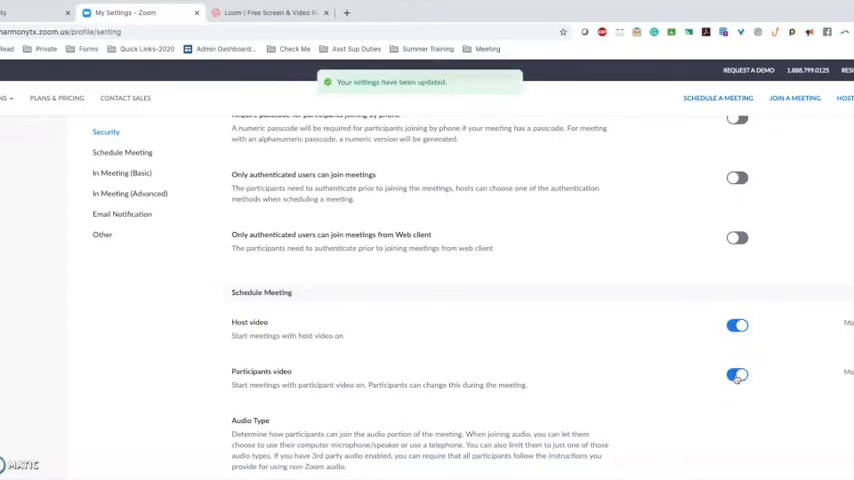
{"action": "scroll", "scroll_direction": "down", "scroll_amount": 3}
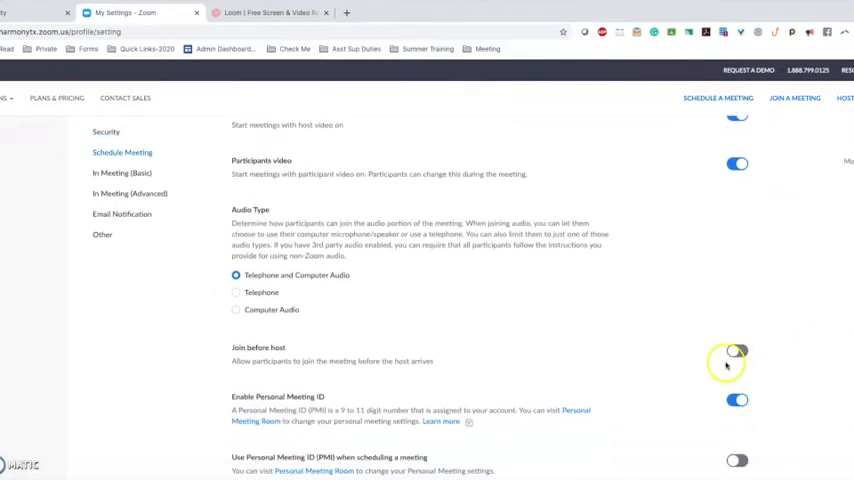
{"action": "scroll", "scroll_direction": "down", "scroll_amount": 3}
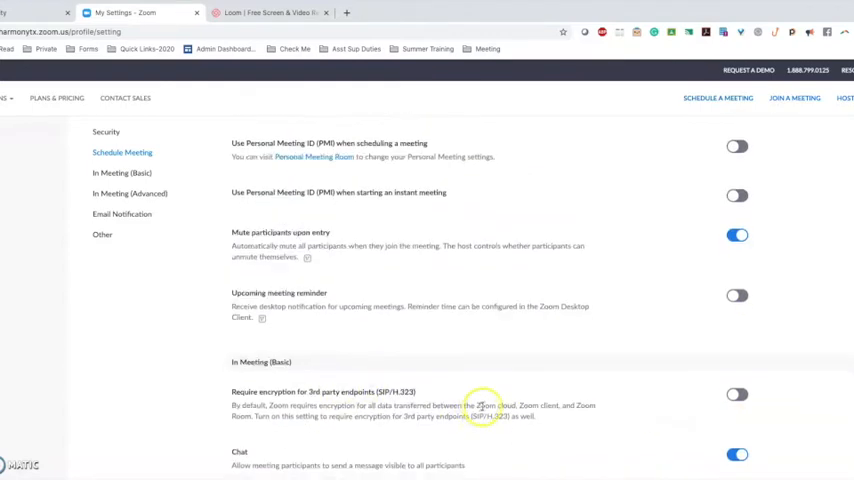
{"action": "scroll", "scroll_direction": "down", "scroll_amount": 3}
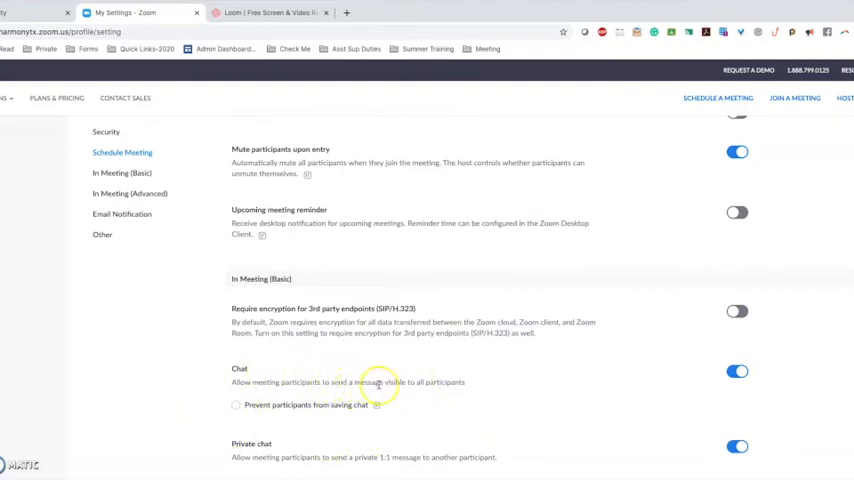
Switch off the in-meeting Chat setting and confirm Turn Off
{"action": "left_click", "coordinate": [737, 371]}
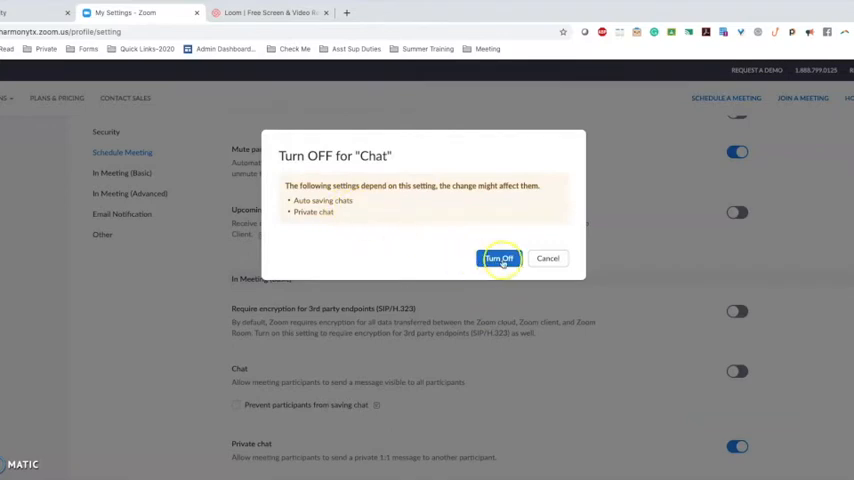
{"action": "left_click", "coordinate": [498, 258]}
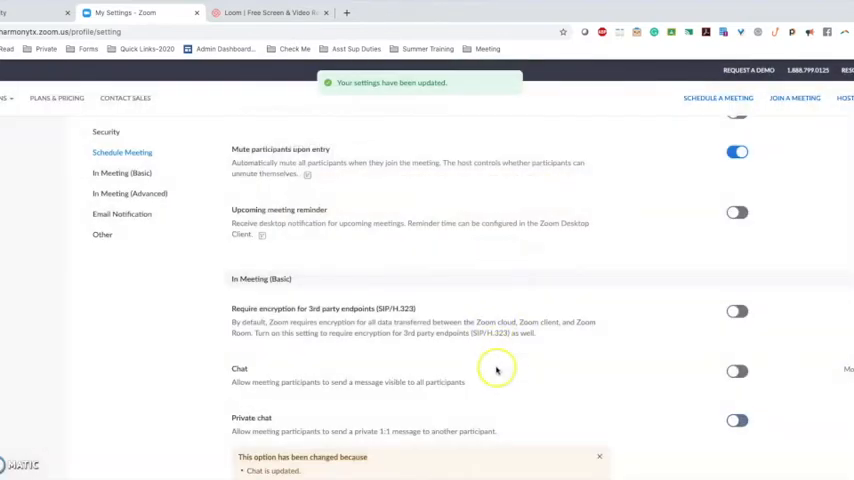
{"action": "scroll", "scroll_direction": "down", "scroll_amount": 3}
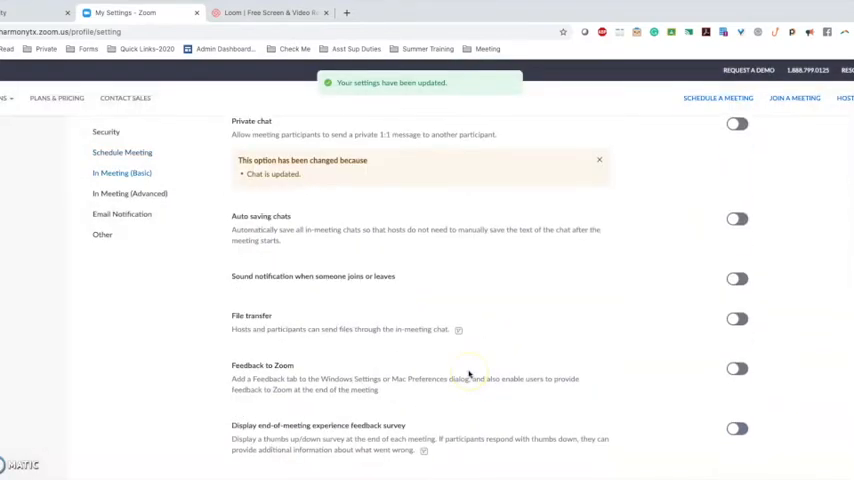
{"action": "mouse_move", "coordinate": [337, 266]}
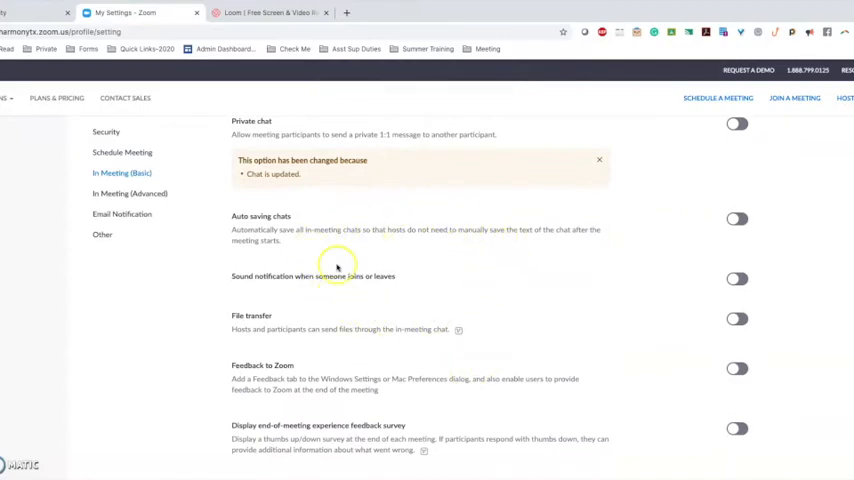
{"action": "scroll", "scroll_direction": "down", "scroll_amount": 3}
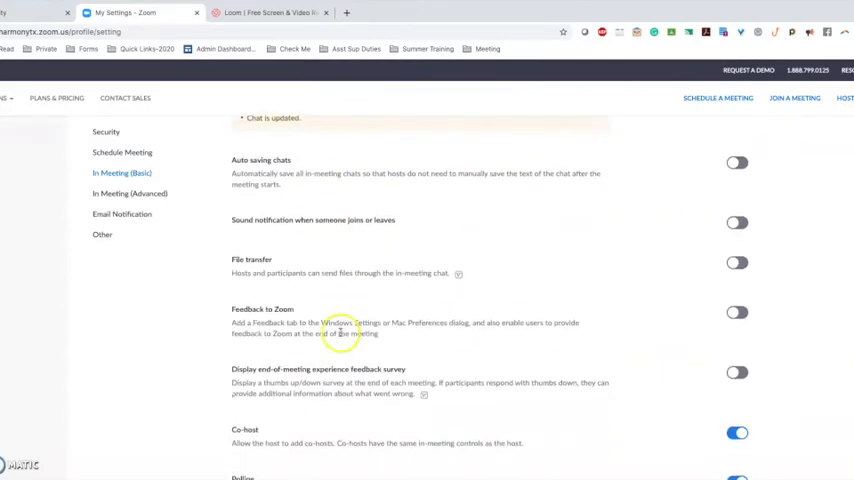
{"action": "scroll", "scroll_direction": "down", "scroll_amount": 3}
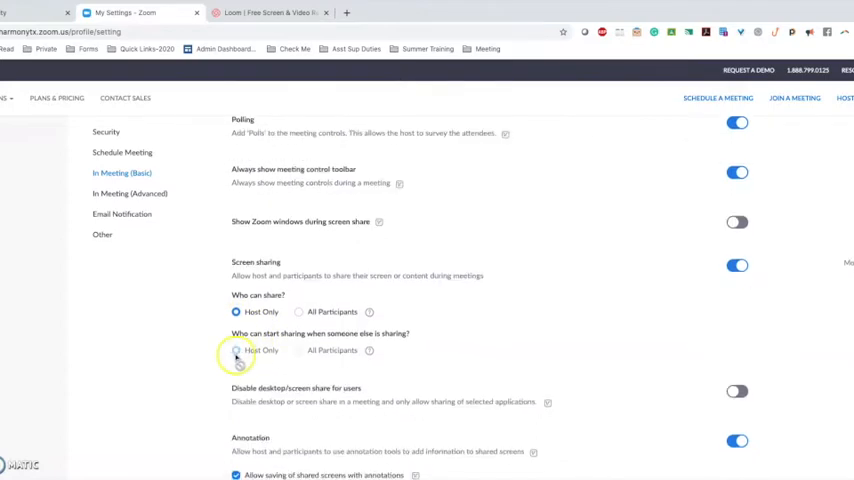
{"action": "scroll", "scroll_direction": "down", "scroll_amount": 3}
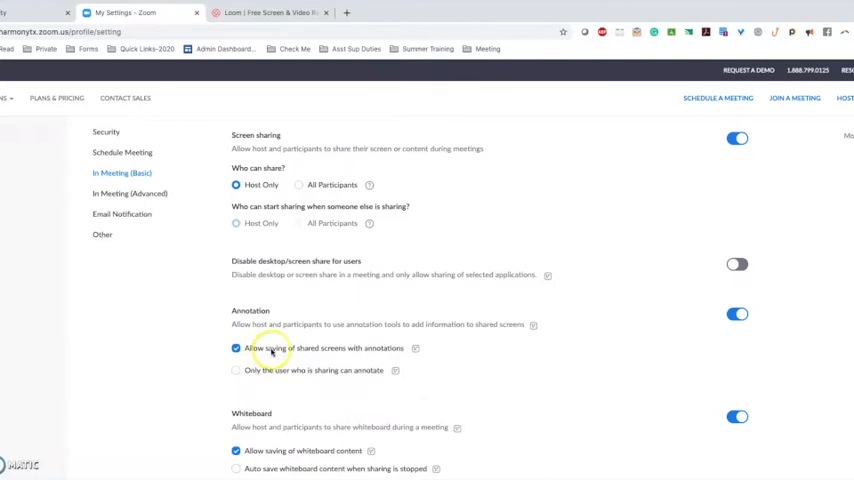
{"action": "scroll", "scroll_direction": "down", "scroll_amount": 3}
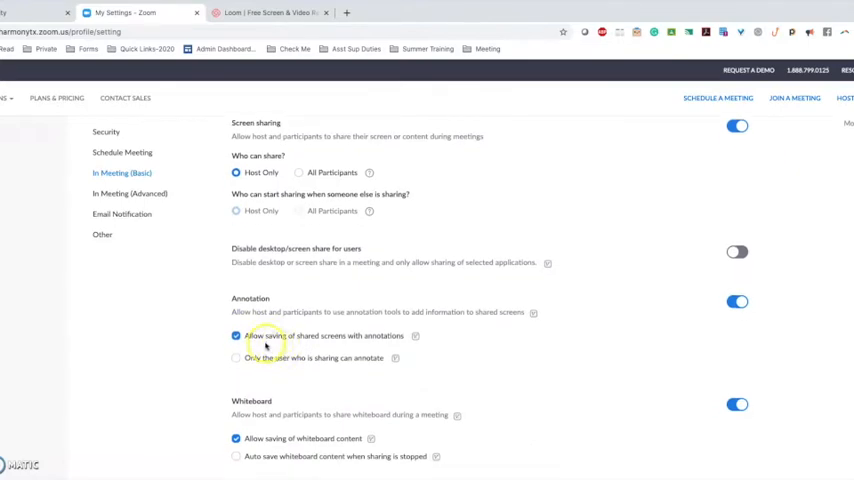
{"action": "mouse_move", "coordinate": [268, 345]}
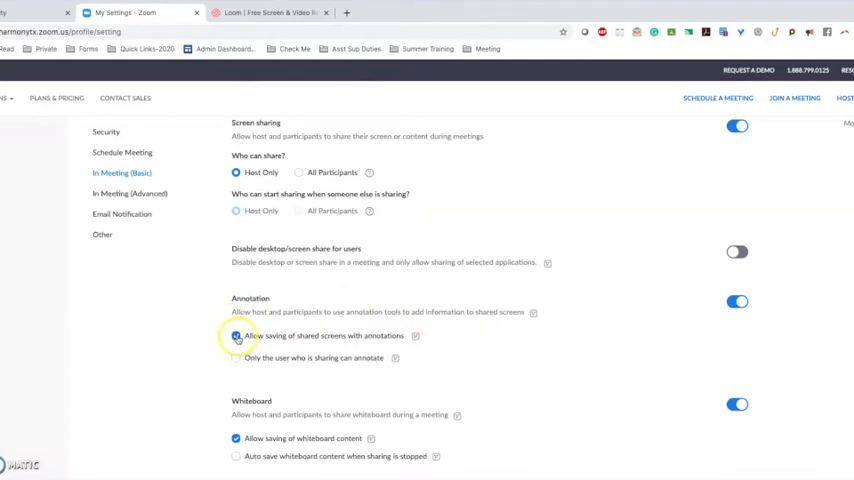
Disable saving annotated shared screens, restrict annotation to the sharer, and save
{"action": "left_click", "coordinate": [236, 335]}
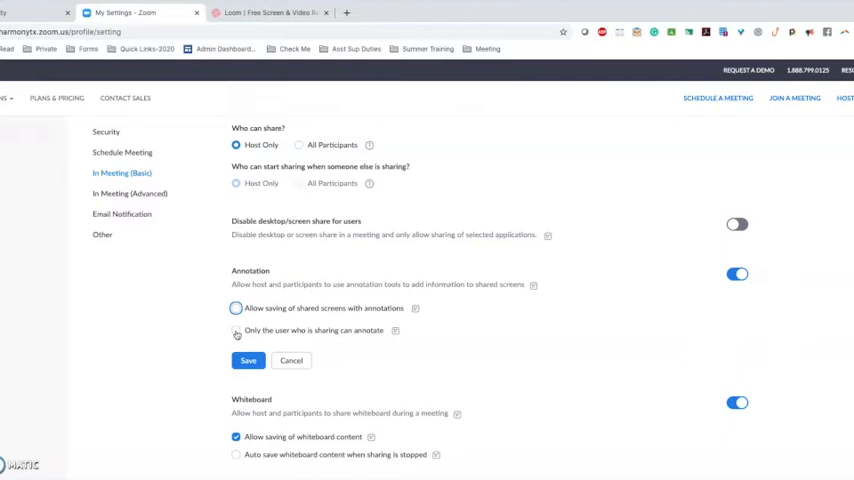
{"action": "left_click", "coordinate": [236, 330]}
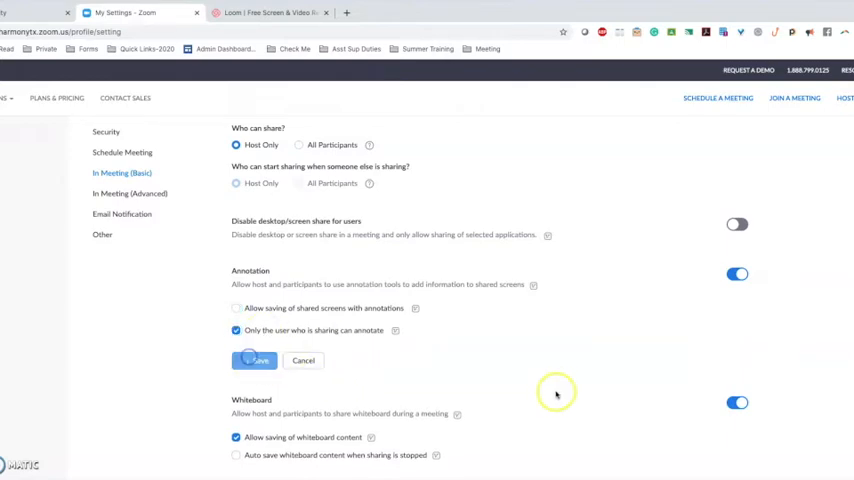
{"action": "left_click", "coordinate": [254, 360]}
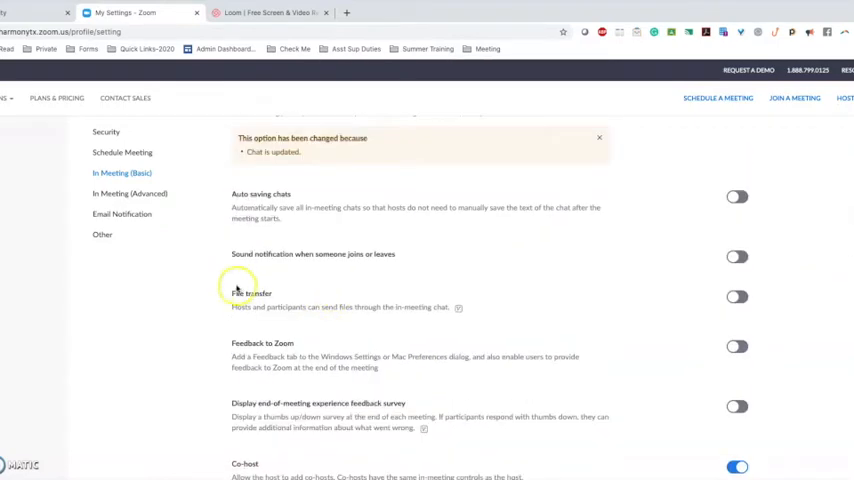
{"action": "mouse_move", "coordinate": [237, 315]}
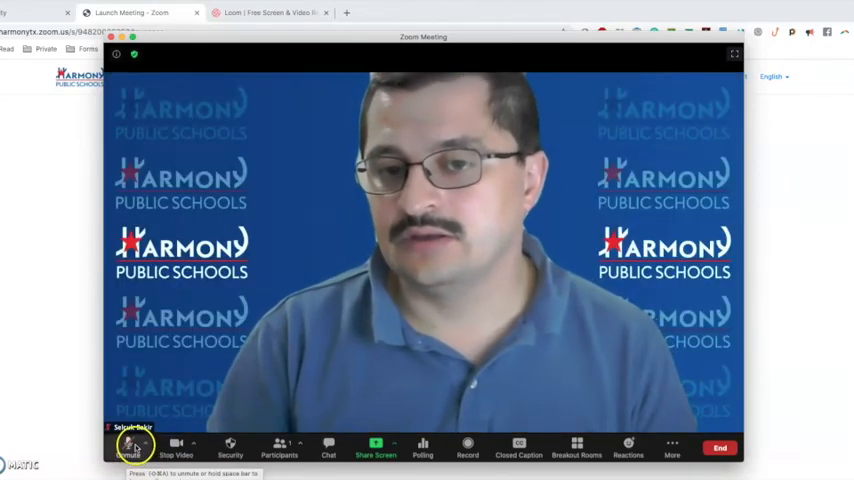
Mute the host microphone and bring up the meeting's Security options
{"action": "left_click", "coordinate": [127, 447]}
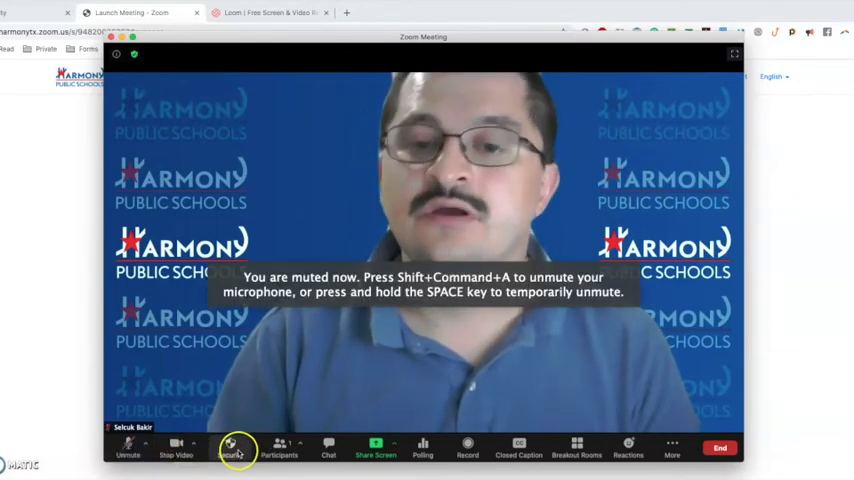
{"action": "left_click", "coordinate": [229, 447]}
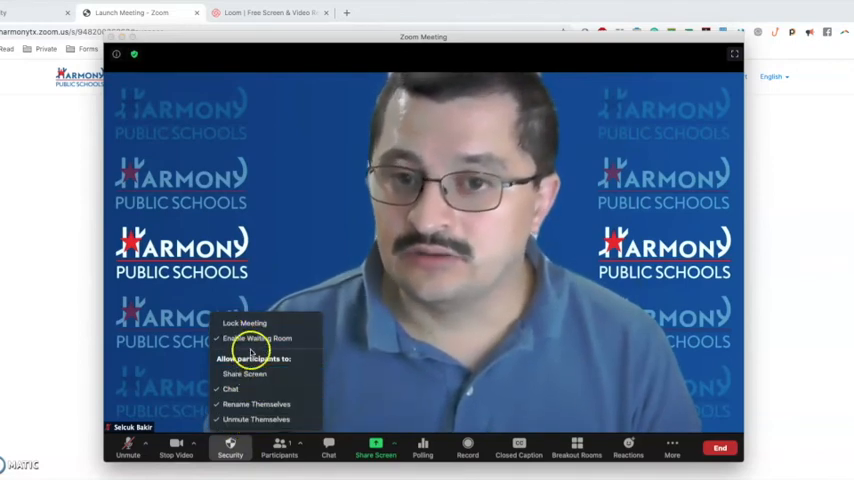
{"action": "mouse_move", "coordinate": [245, 323]}
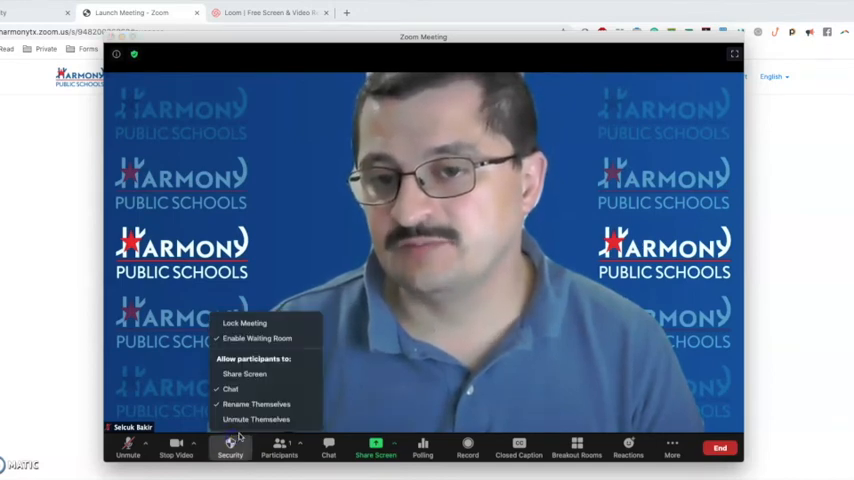
Dismiss Security options, open meeting chat, then bring up the participant list showing Student1
{"action": "left_click", "coordinate": [256, 404]}
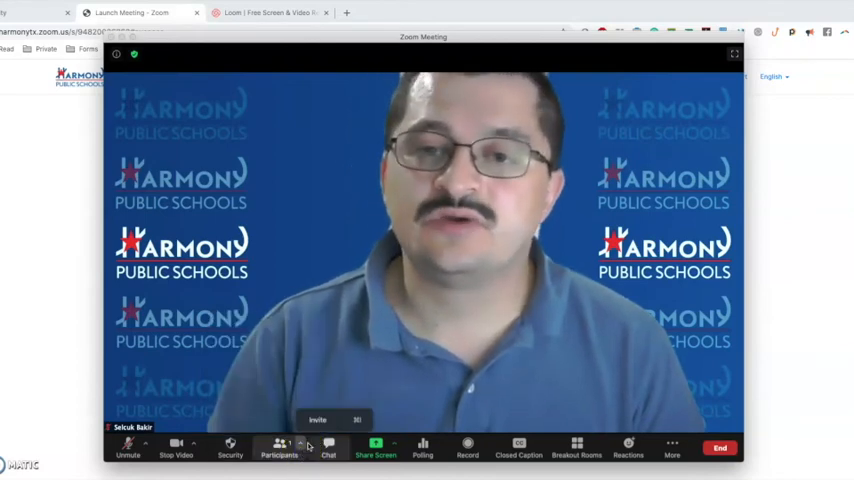
{"action": "left_click", "coordinate": [328, 445]}
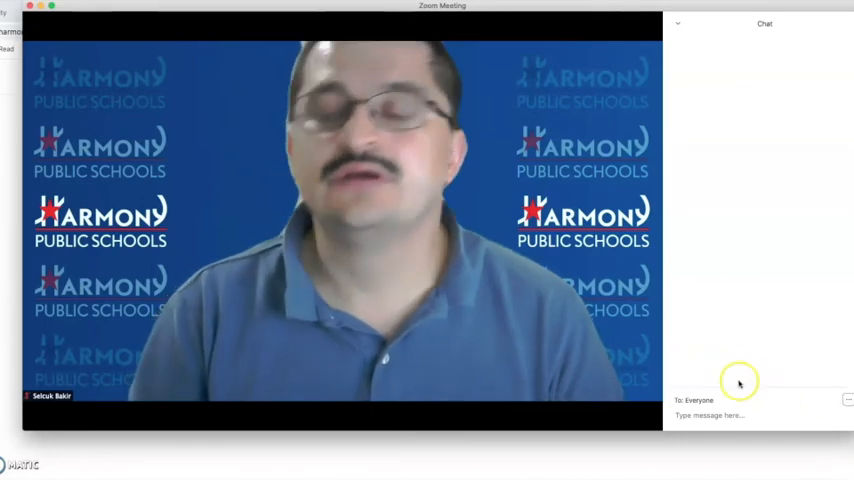
{"action": "mouse_move", "coordinate": [328, 376]}
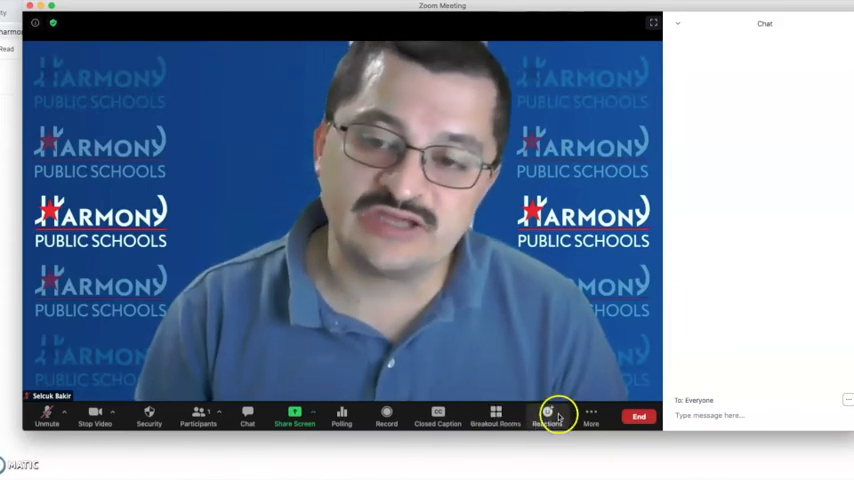
{"action": "left_click", "coordinate": [547, 414]}
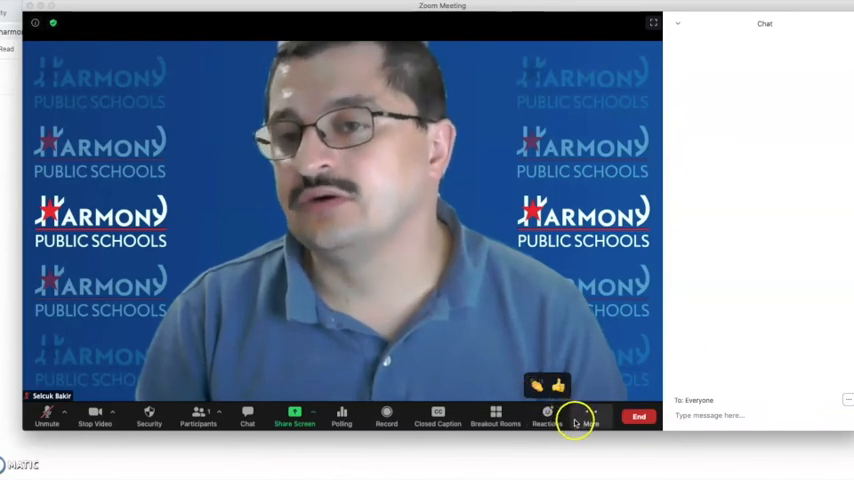
{"action": "left_click", "coordinate": [590, 415]}
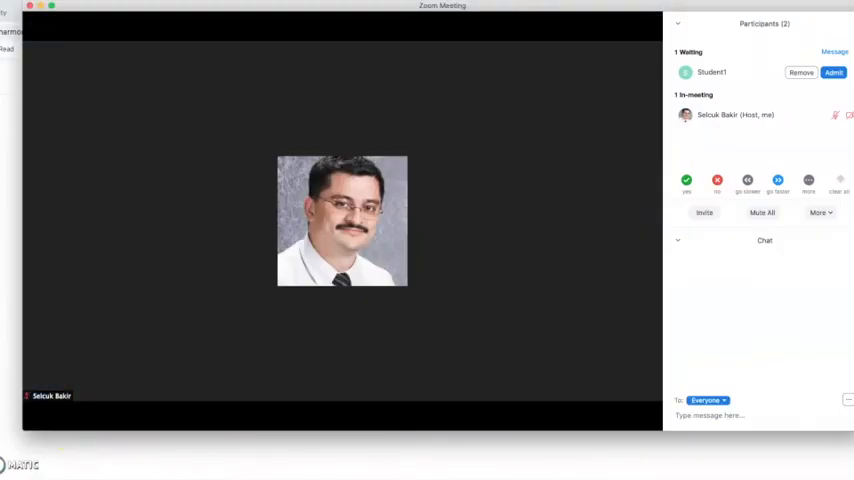
{"action": "mouse_move", "coordinate": [233, 362]}
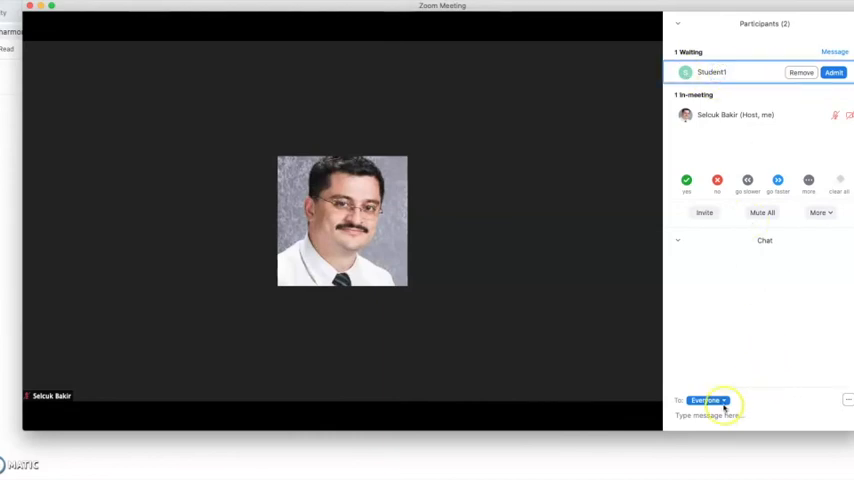
Send 'Please change your name' in chat to Everyone (In Waiting Room)
{"action": "left_click", "coordinate": [708, 400]}
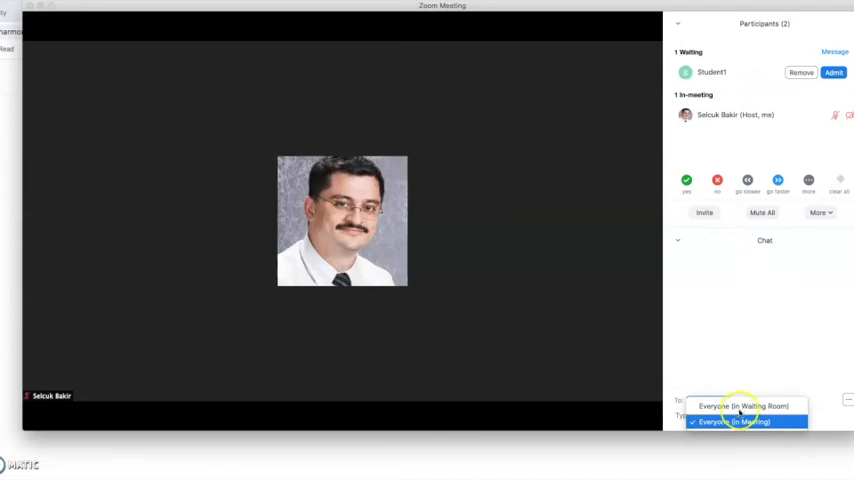
{"action": "left_click", "coordinate": [744, 406]}
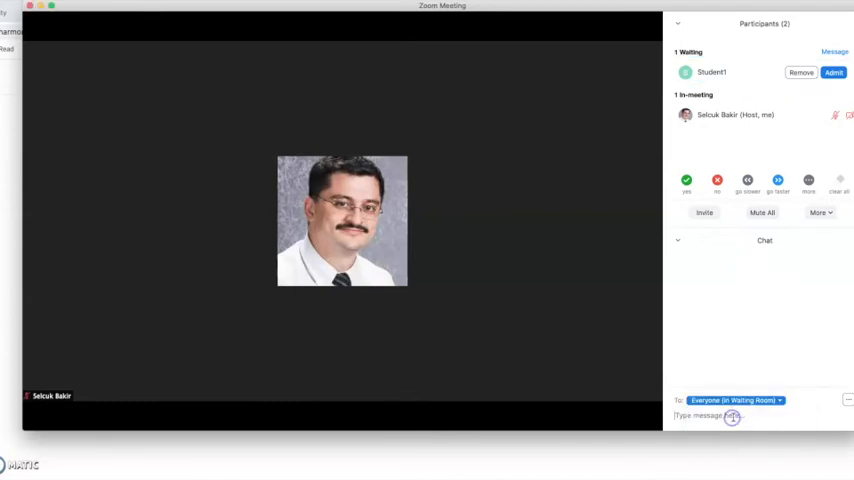
{"action": "type", "text": "Please change"}
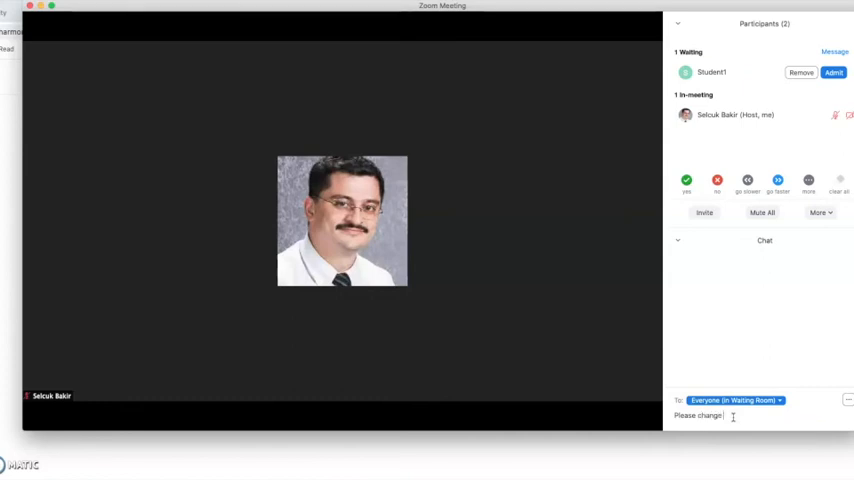
{"action": "type", "text": "your name"}
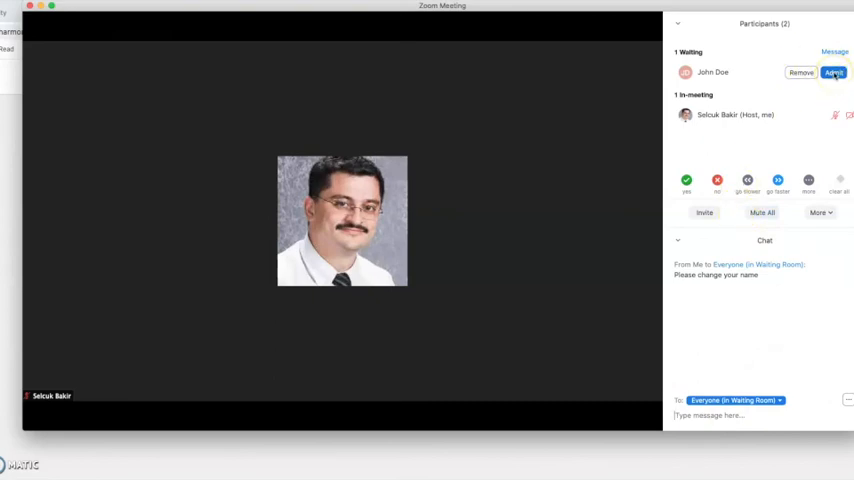
Admit John Doe, ask him to unmute, mute him, and open his More actions
{"action": "left_click", "coordinate": [834, 72]}
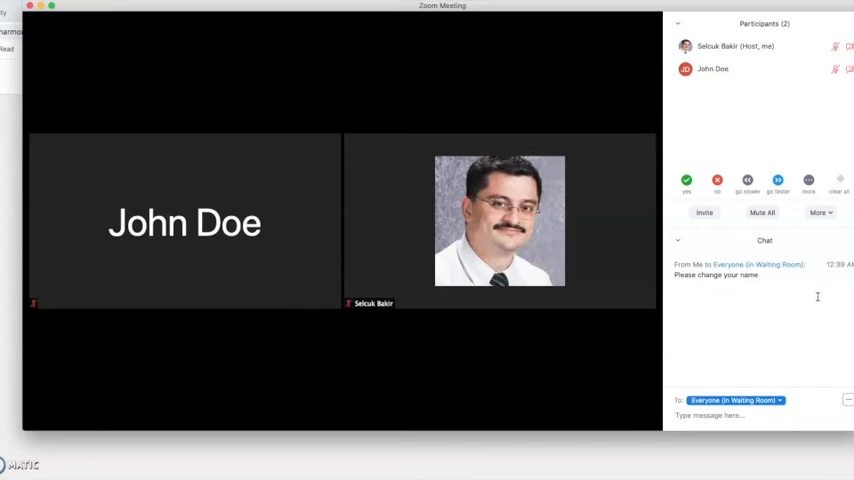
{"action": "mouse_move", "coordinate": [822, 254]}
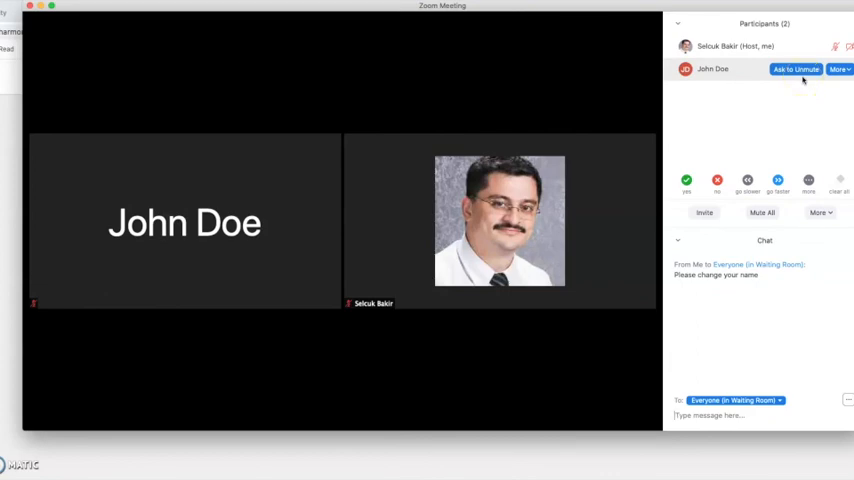
{"action": "left_click", "coordinate": [795, 69]}
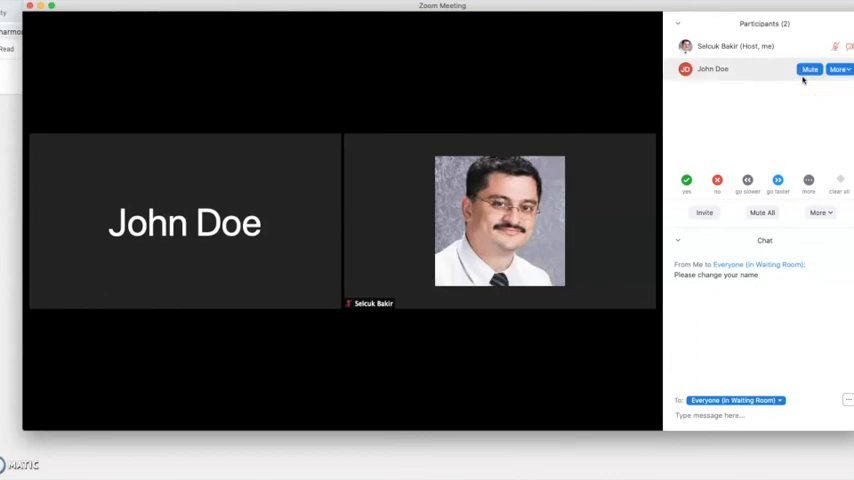
{"action": "left_click", "coordinate": [809, 69]}
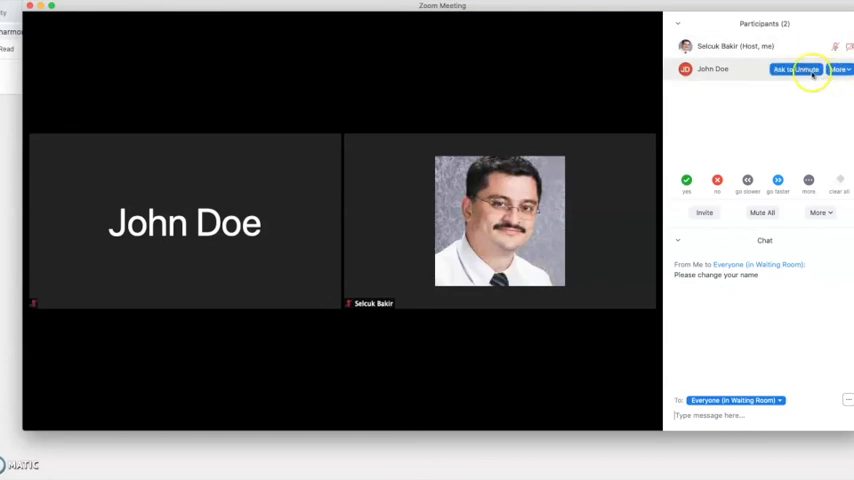
{"action": "left_click", "coordinate": [840, 69]}
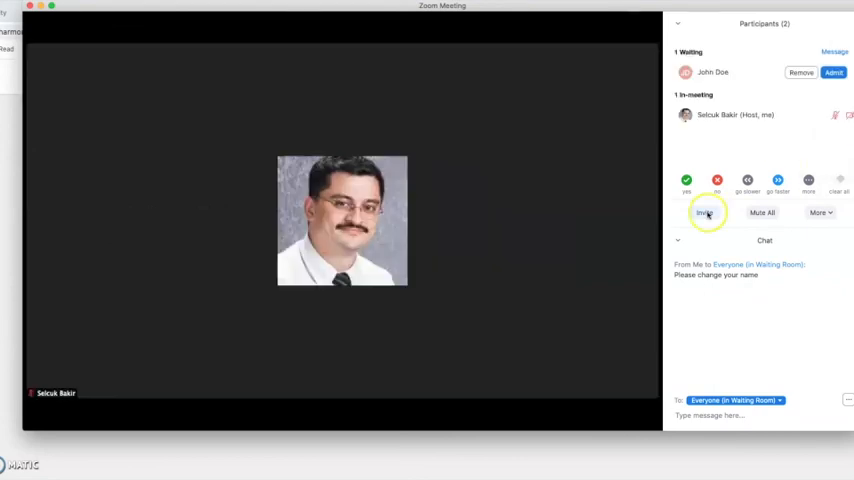
{"action": "mouse_move", "coordinate": [800, 72]}
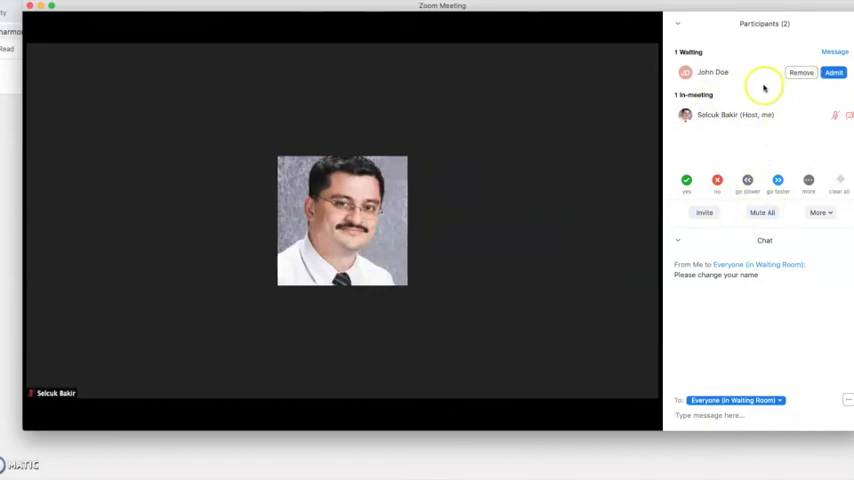
{"action": "mouse_move", "coordinate": [758, 86]}
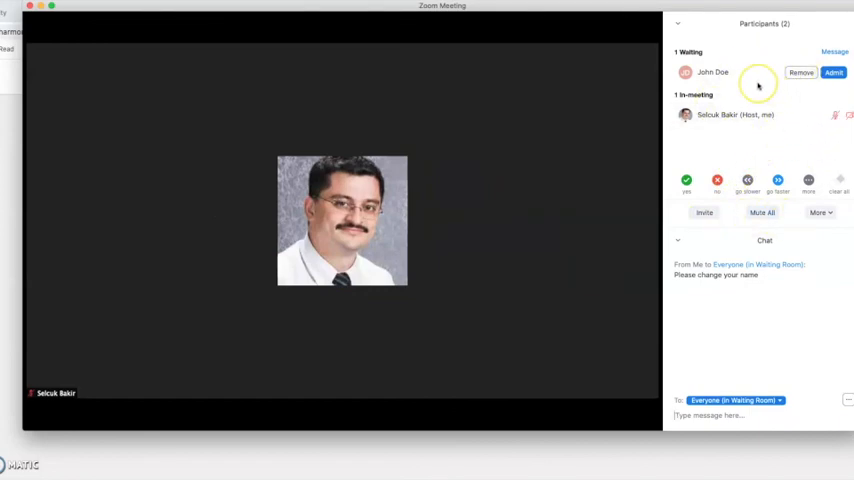
{"action": "mouse_move", "coordinate": [758, 85]}
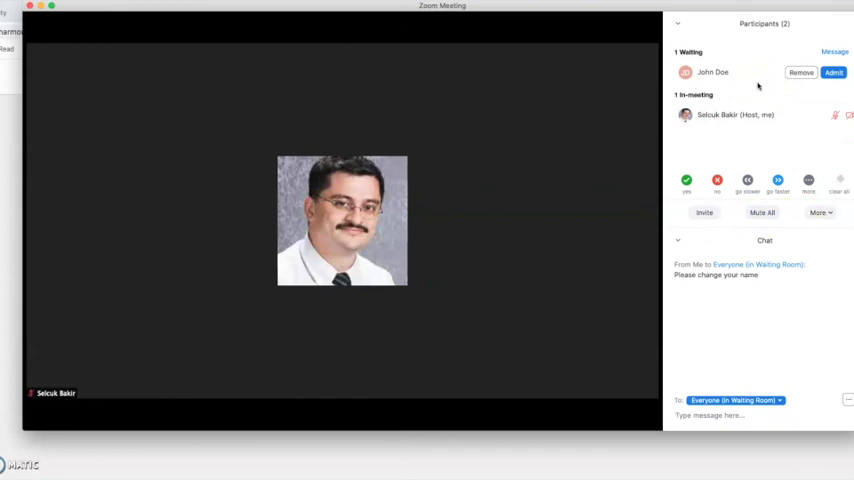
{"action": "mouse_move", "coordinate": [748, 83]}
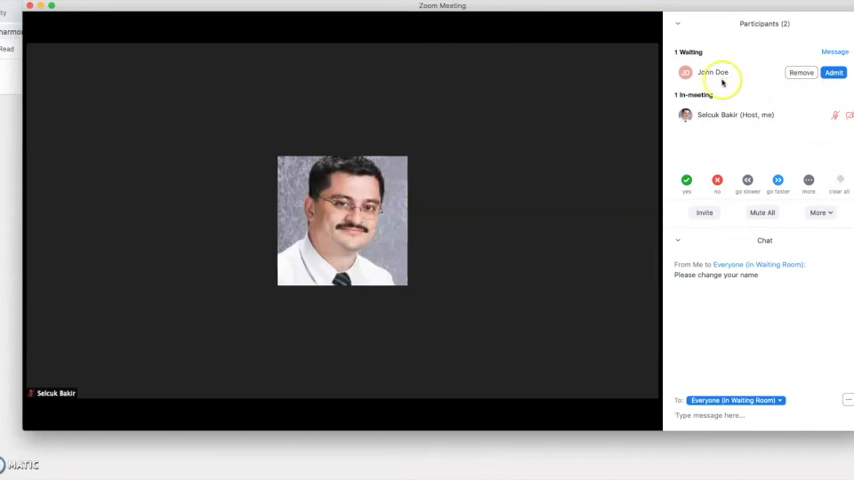
Admit John Doe from the waiting room in the Participants panel
{"action": "left_click", "coordinate": [834, 72]}
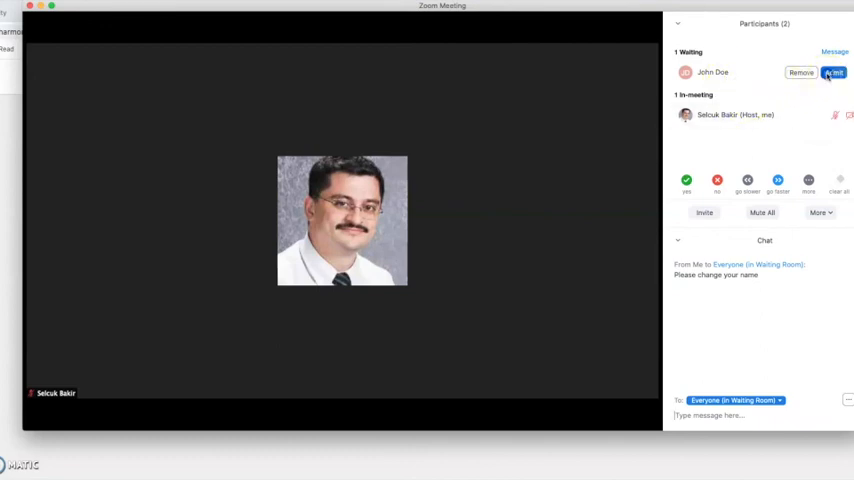
{"action": "left_click", "coordinate": [833, 72]}
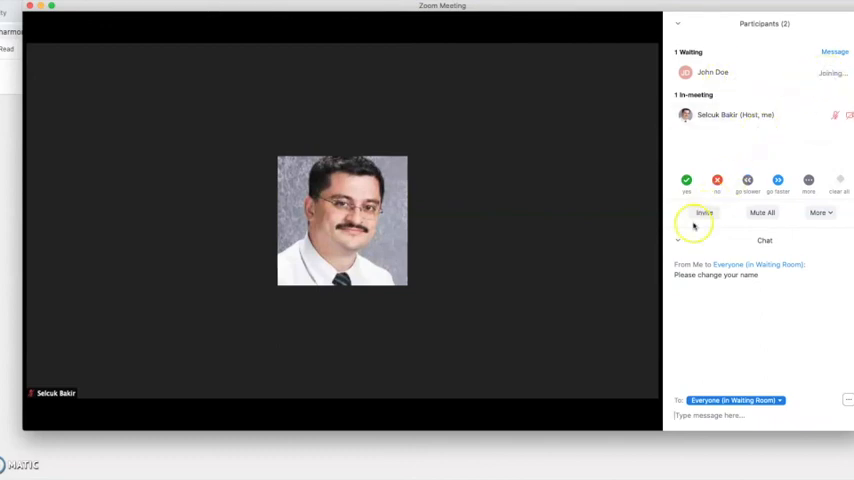